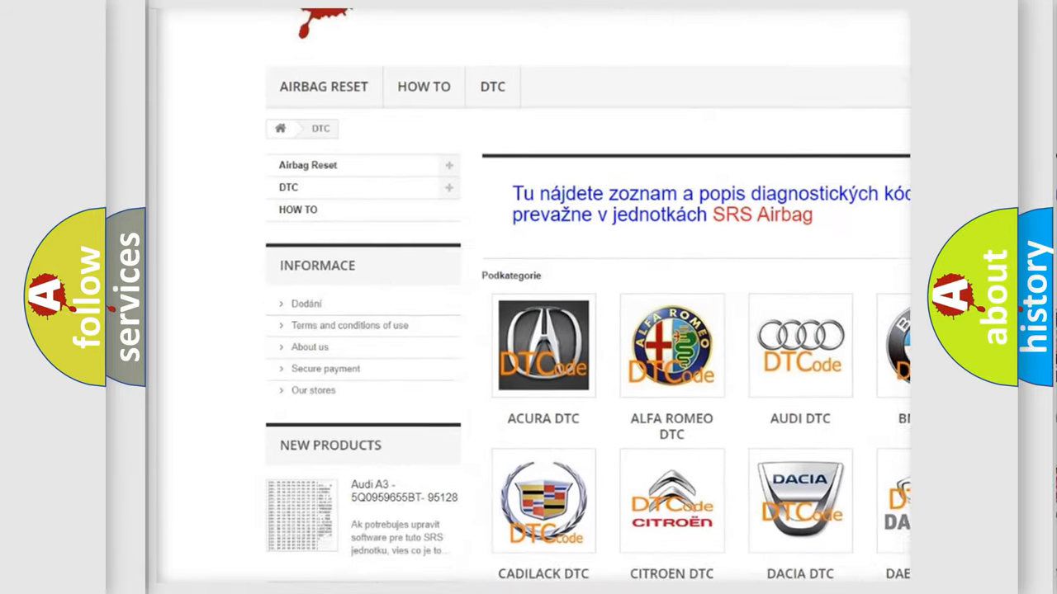
Scroll the airbagreset.sk DTC page down to the trouble-code list, then back up.
scroll(down, 3)
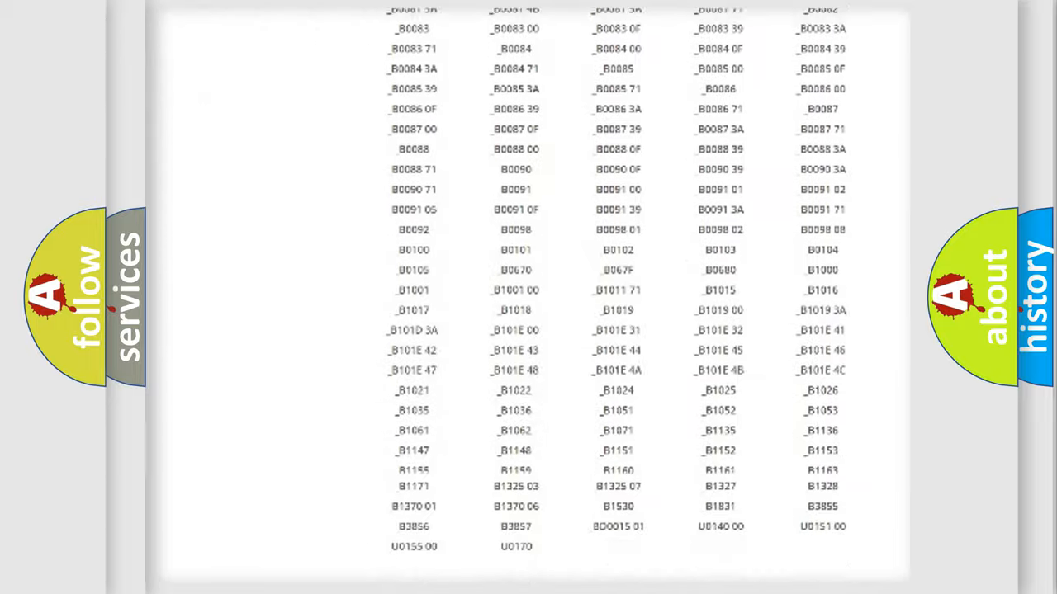
scroll(up, 3)
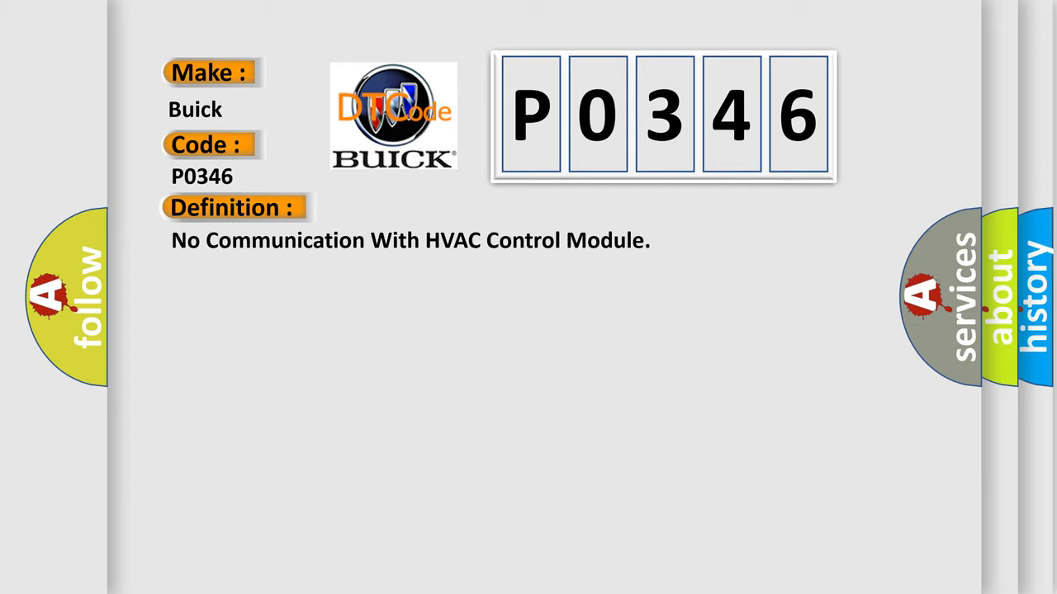
Advance to the P0346 description: no message from a learned module ID for five seconds.
click(429, 207)
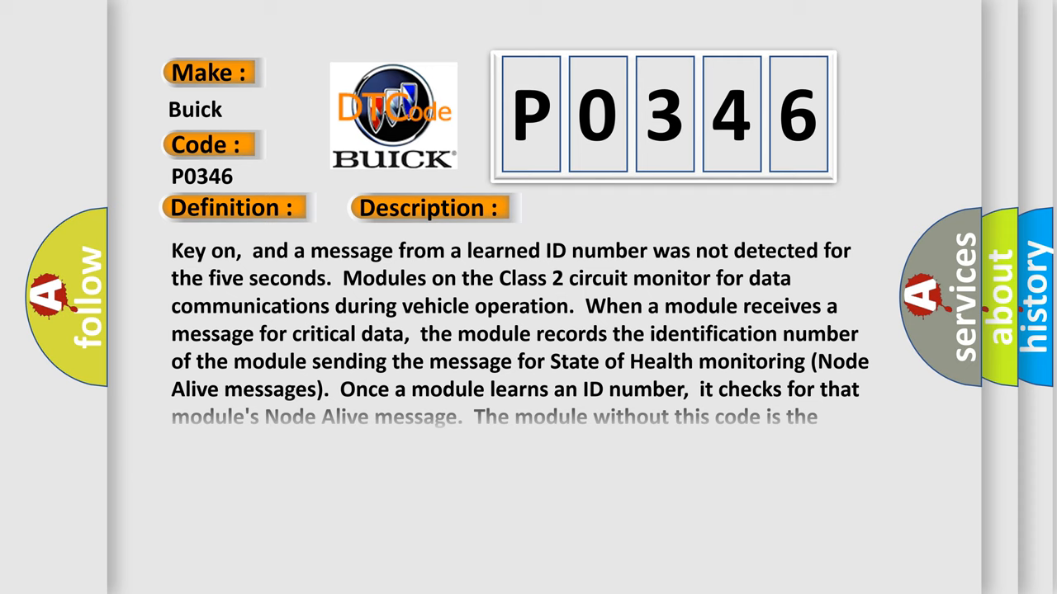